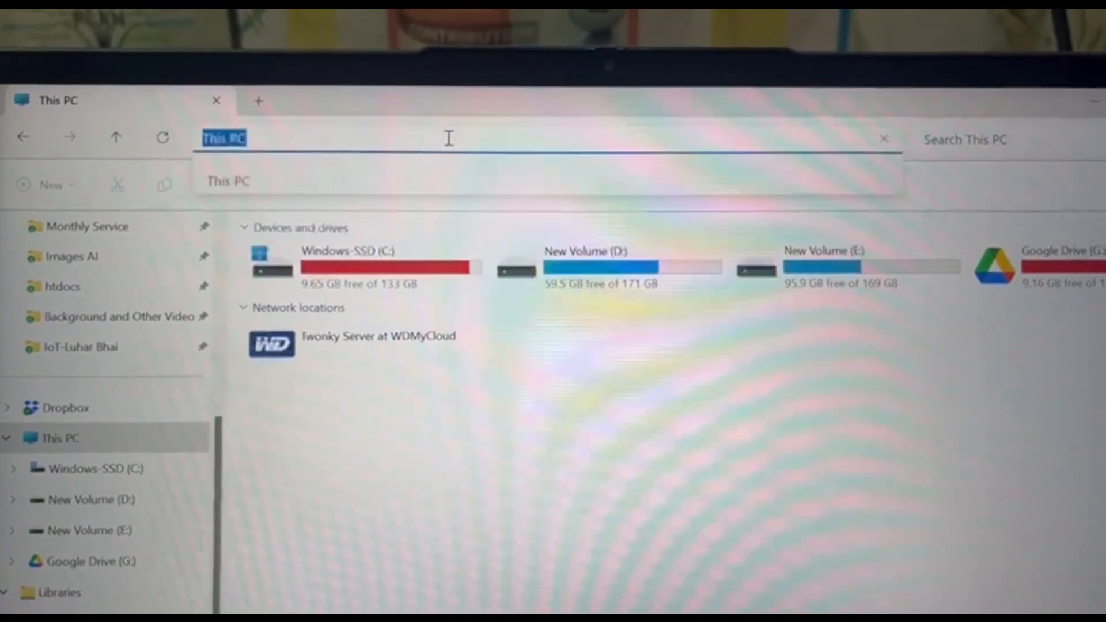
Browse to the network address \\192.168.29.6 to show the 'ravi' and 'shared' folders
type("W")
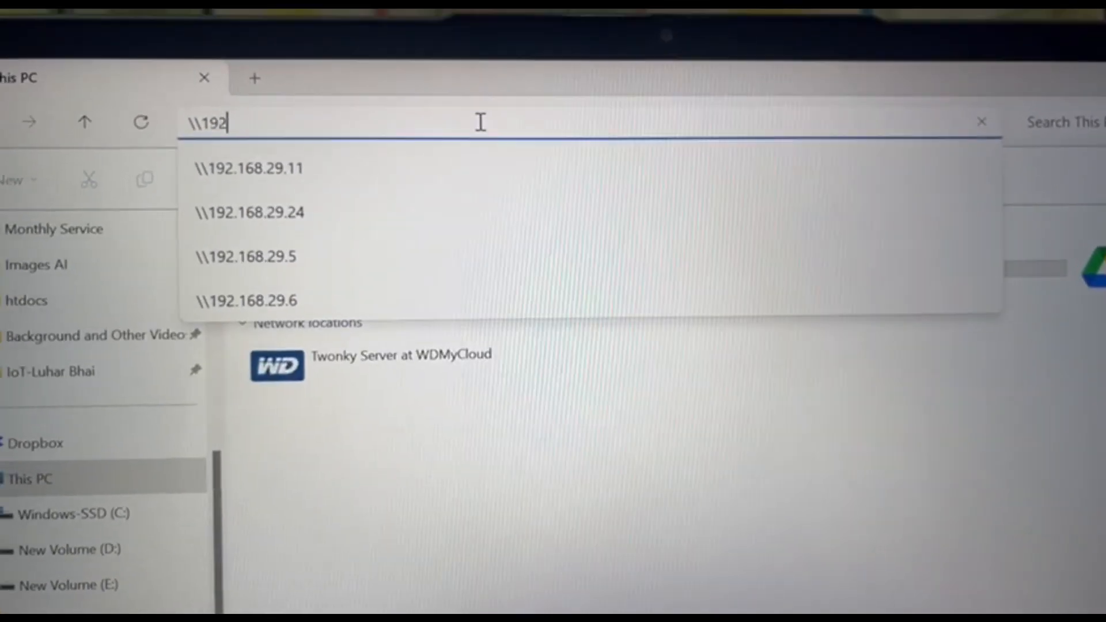
type(".168")
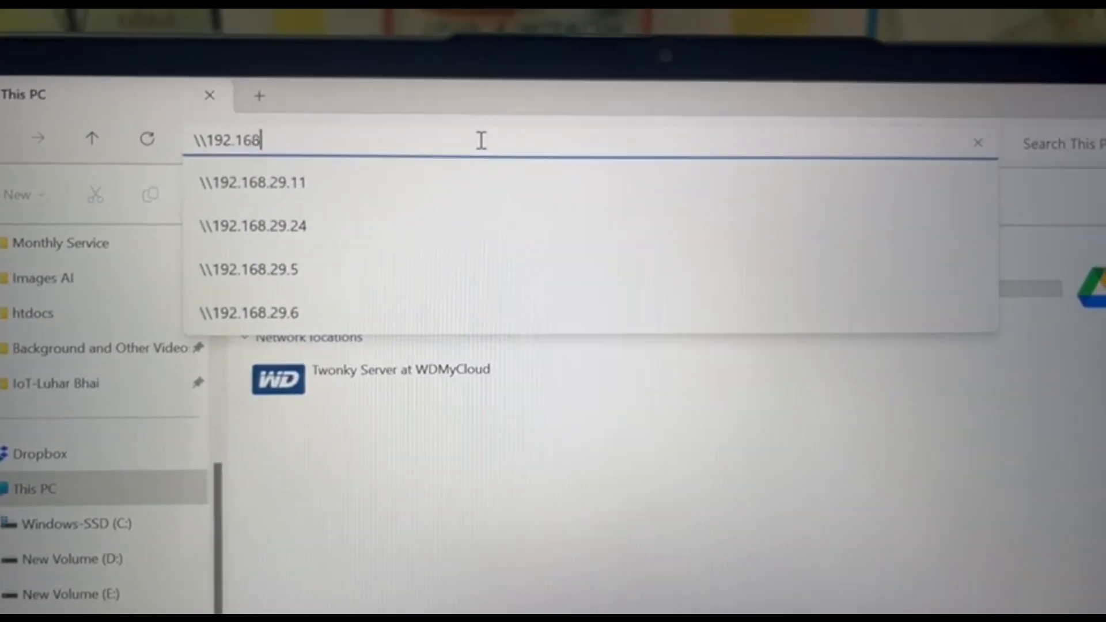
type(".29")
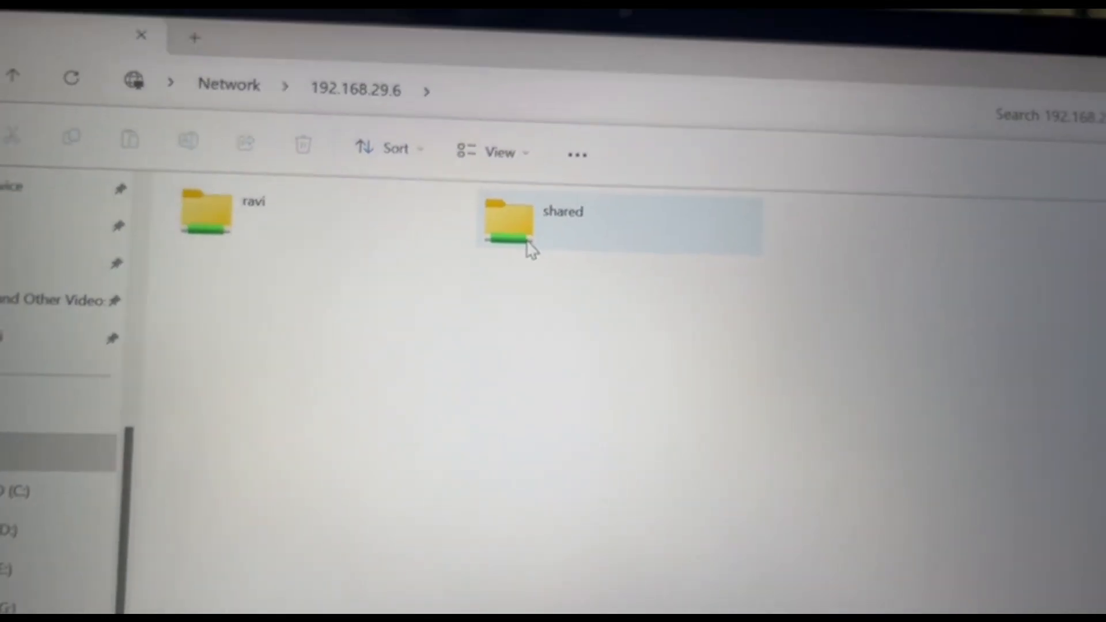
Open the empty 'shared' folder on 192.168.29.6
double_click(508, 222)
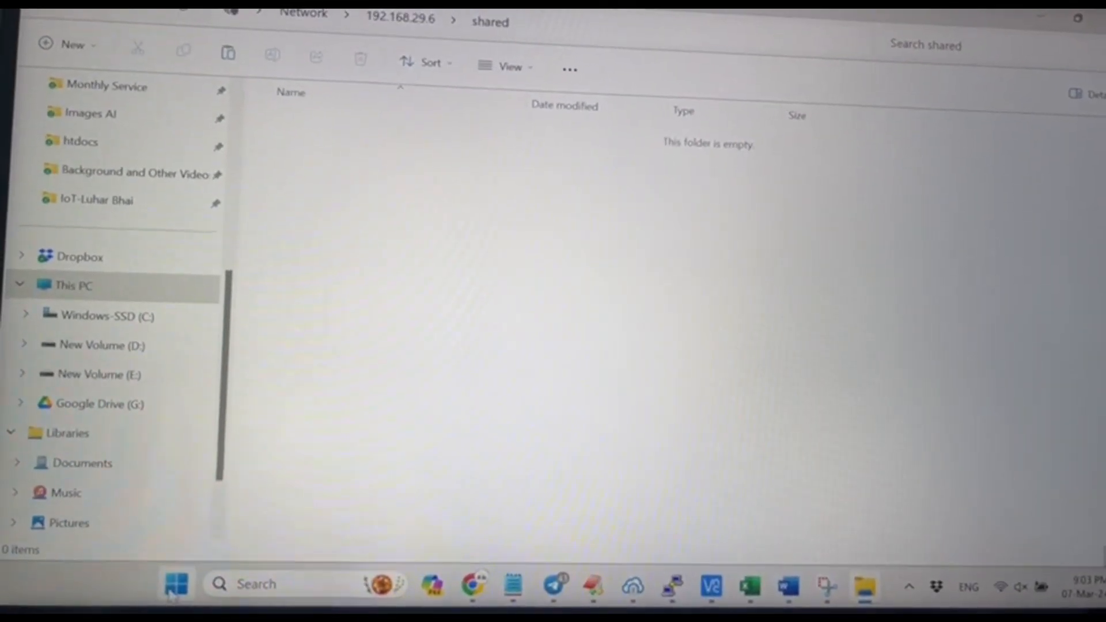
left_click(176, 584)
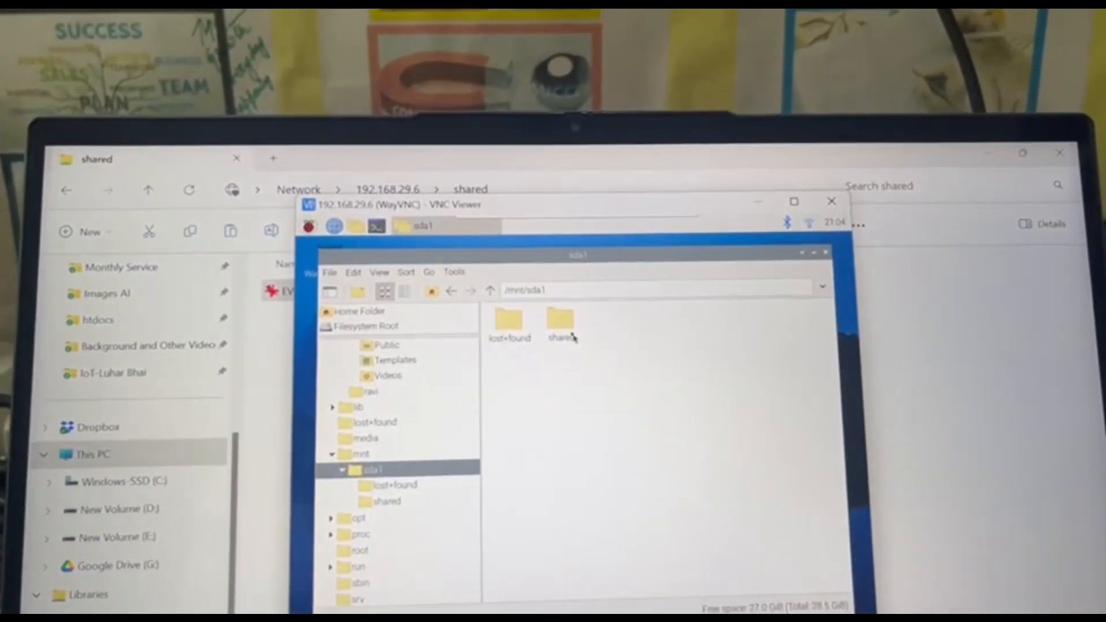
Open /mnt/sda1/shared on the Pi and view EVERY DAY IS.jpg in the image viewer
double_click(561, 321)
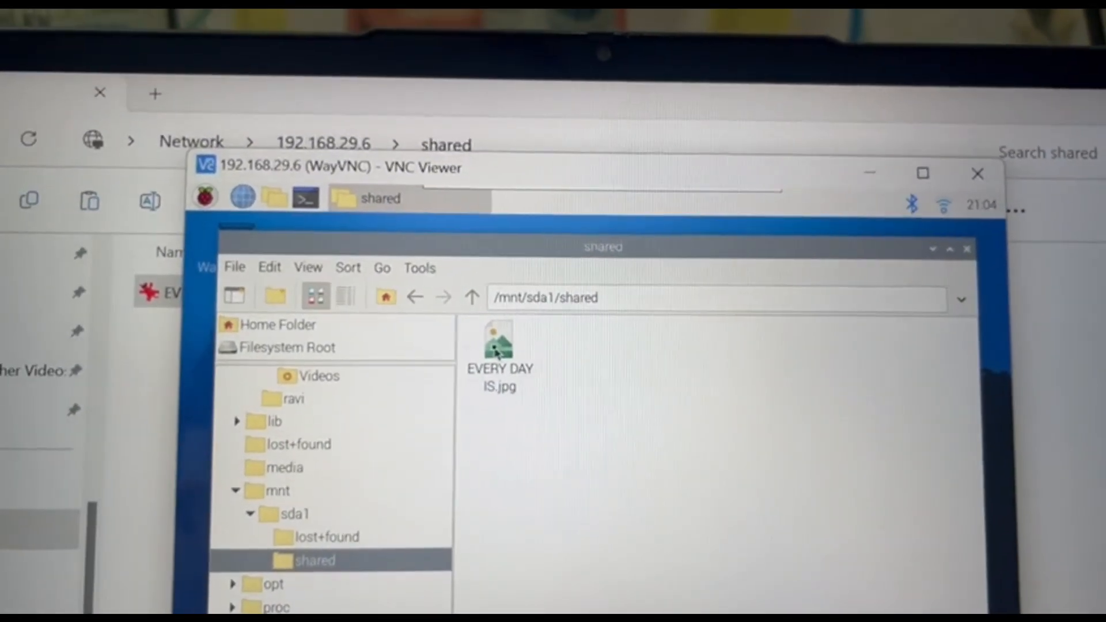
double_click(497, 346)
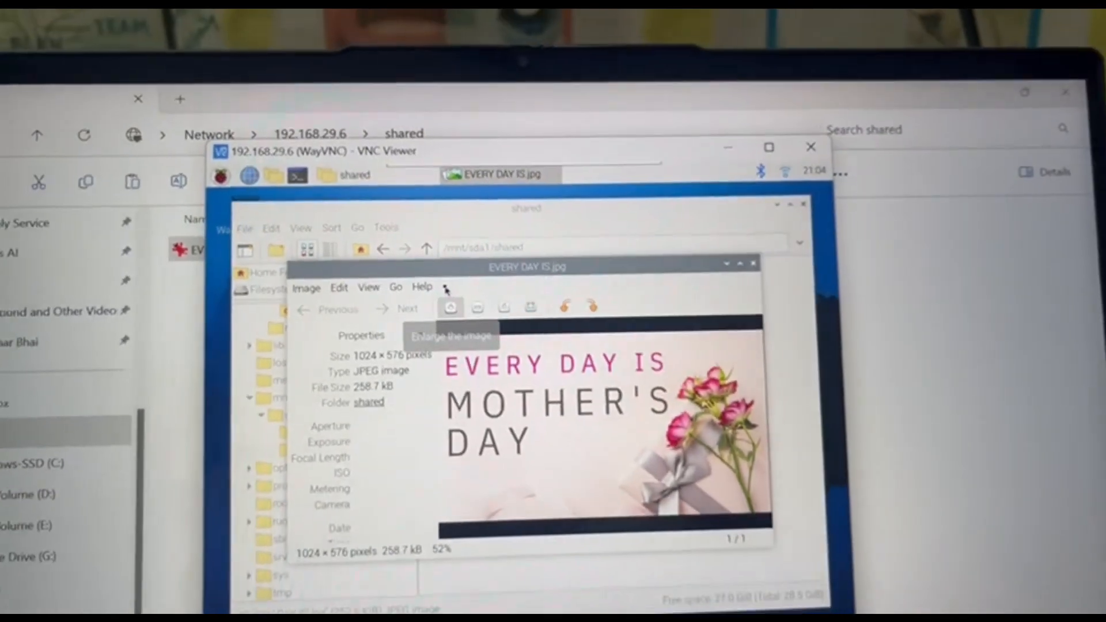